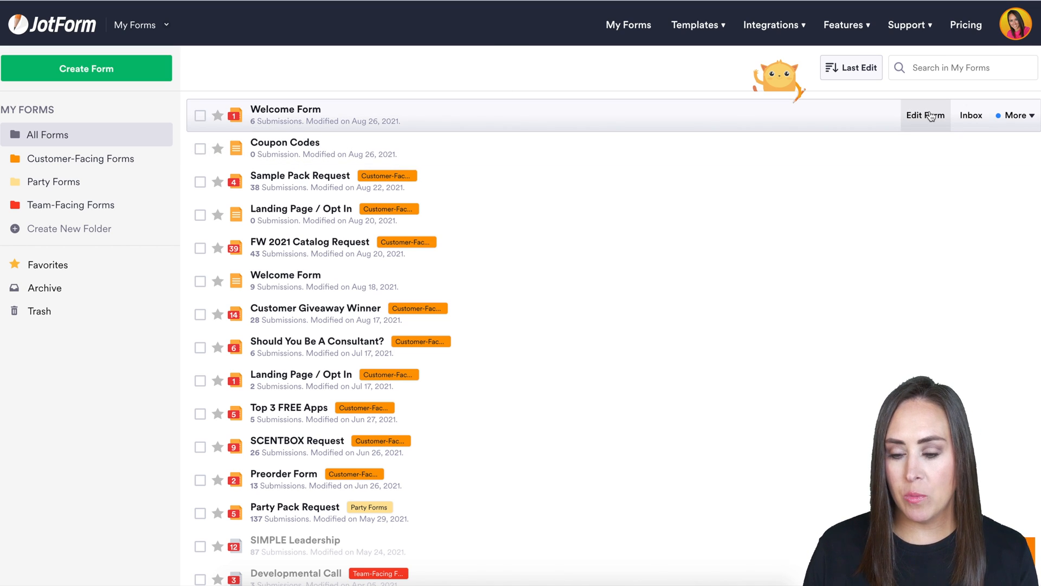
Edit the Welcome Form and show the list of other JotForm tools.
{"action": "left_click", "coordinate": [924, 115]}
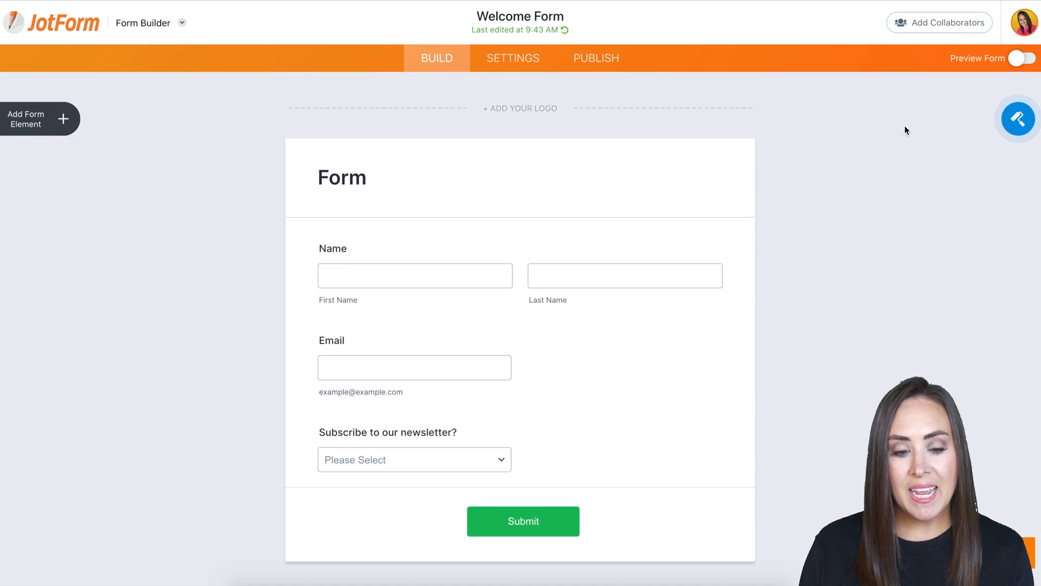
{"action": "left_click", "coordinate": [143, 23]}
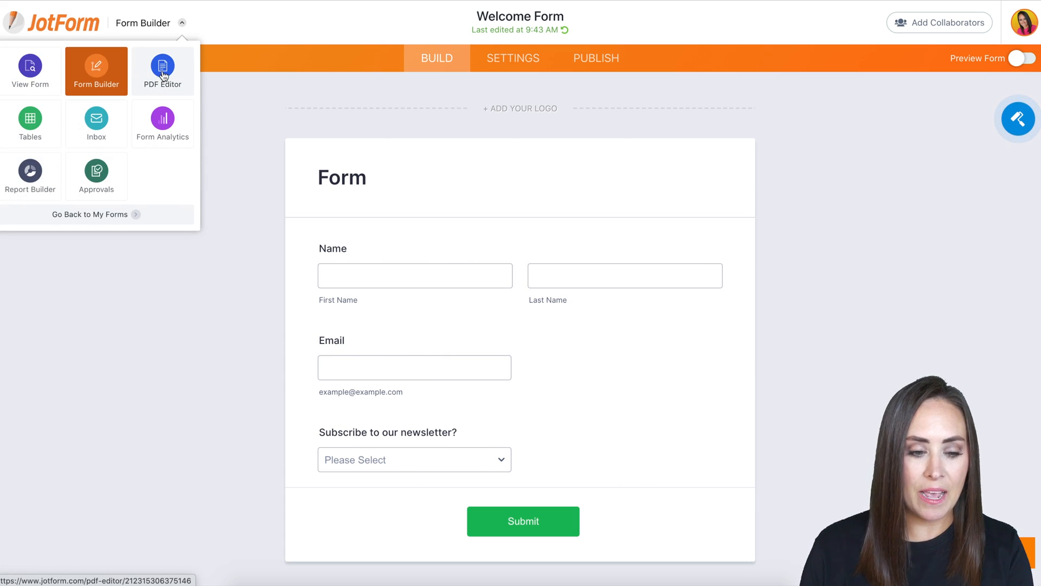
Switch to the PDF Editor and select the Name and Email fields.
{"action": "left_click", "coordinate": [162, 66]}
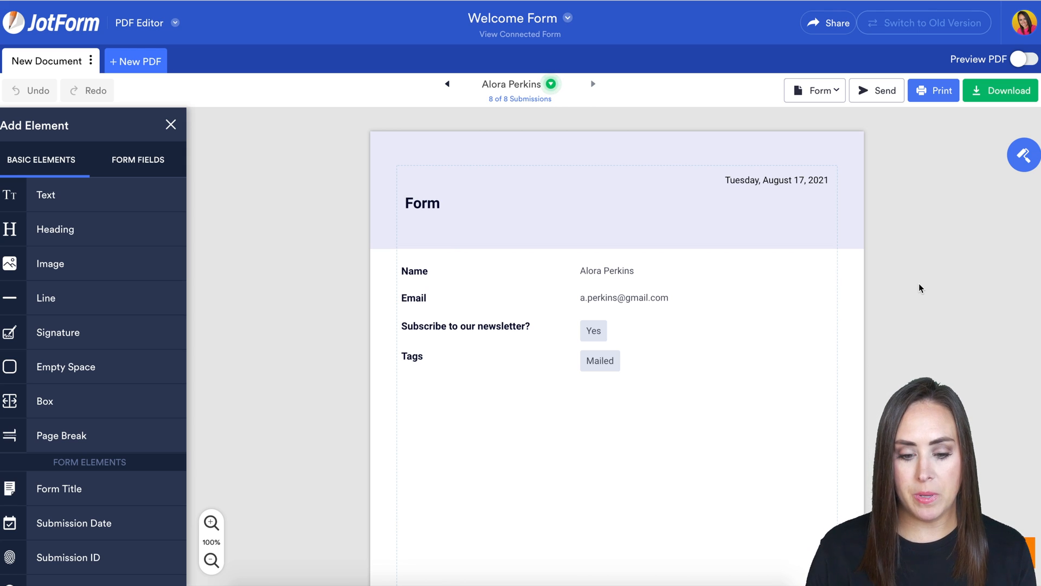
{"action": "left_click", "coordinate": [606, 271]}
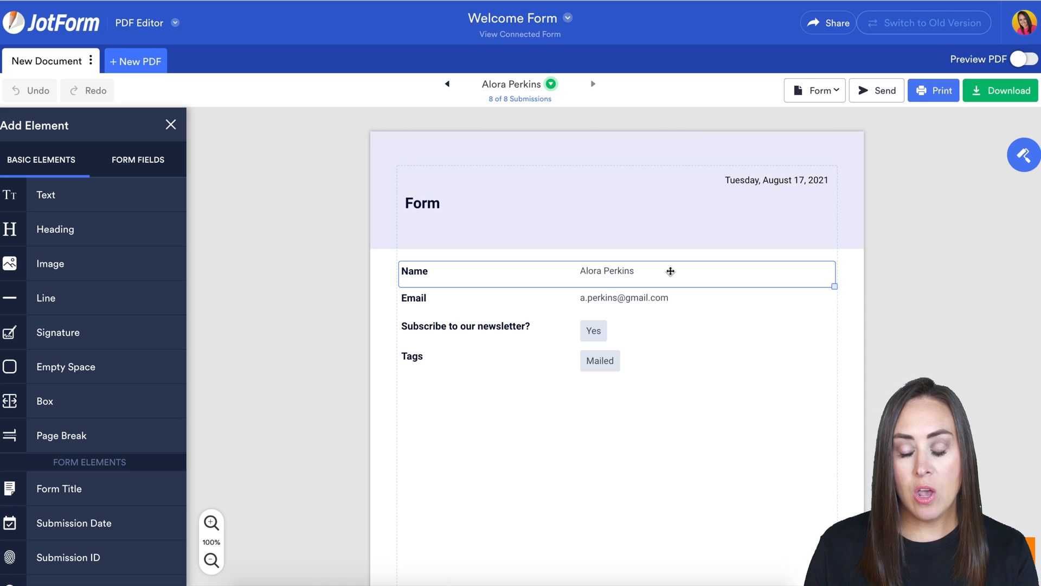
{"action": "left_click", "coordinate": [617, 298]}
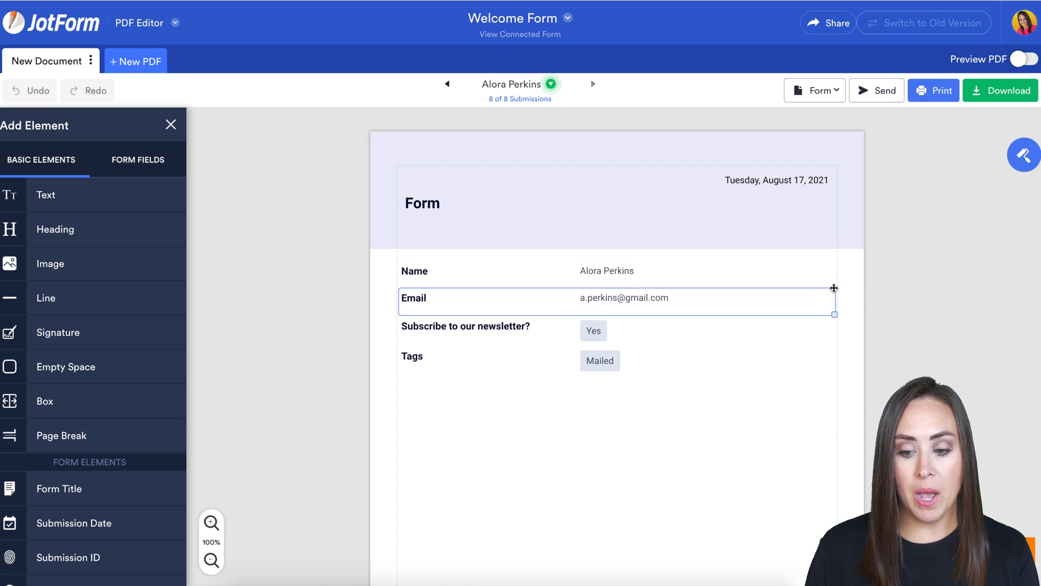
{"action": "left_click", "coordinate": [597, 270]}
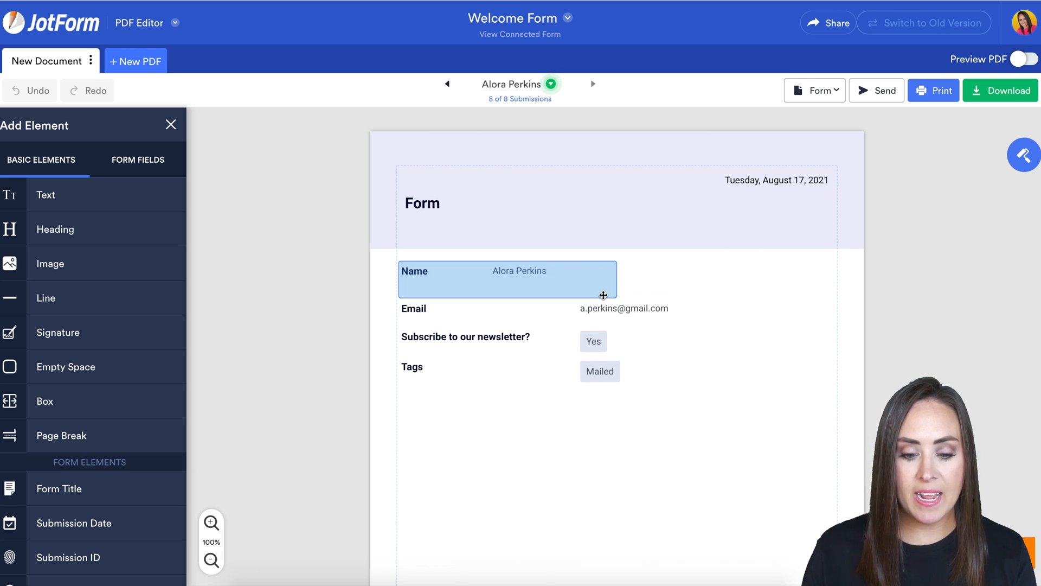
Narrow the Name field to half the page width.
{"action": "left_click_drag", "start_coordinate": [602, 295], "coordinate": [834, 392]}
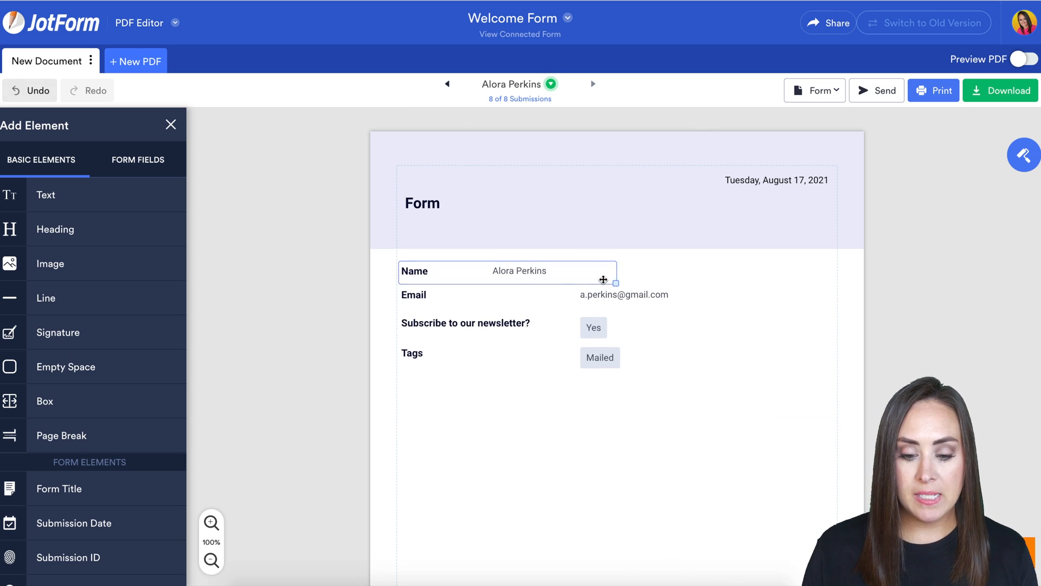
{"action": "left_click", "coordinate": [611, 294]}
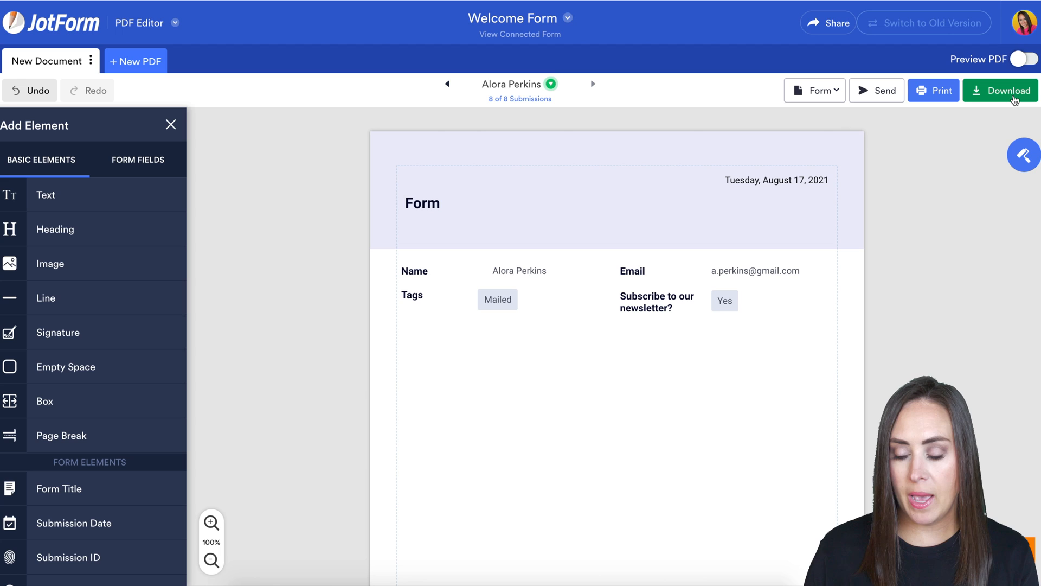
Download the rearranged submission as a PDF.
{"action": "left_click", "coordinate": [1000, 91]}
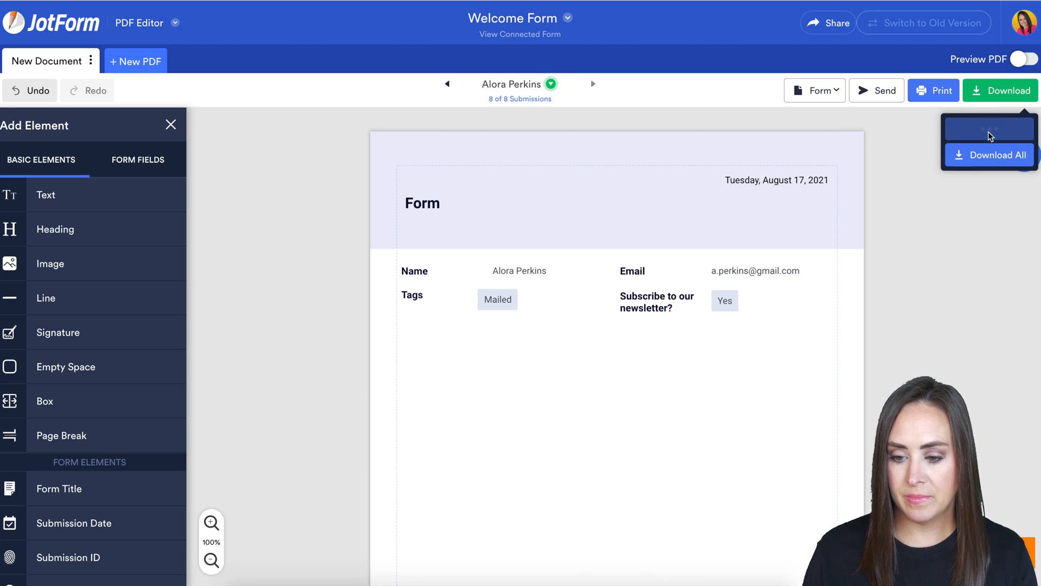
{"action": "left_click", "coordinate": [989, 129]}
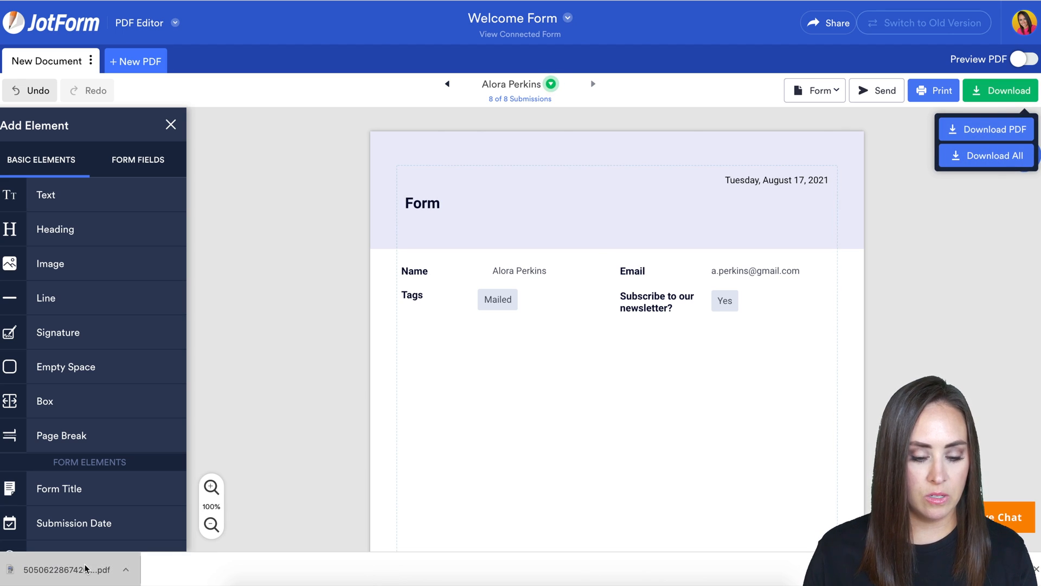